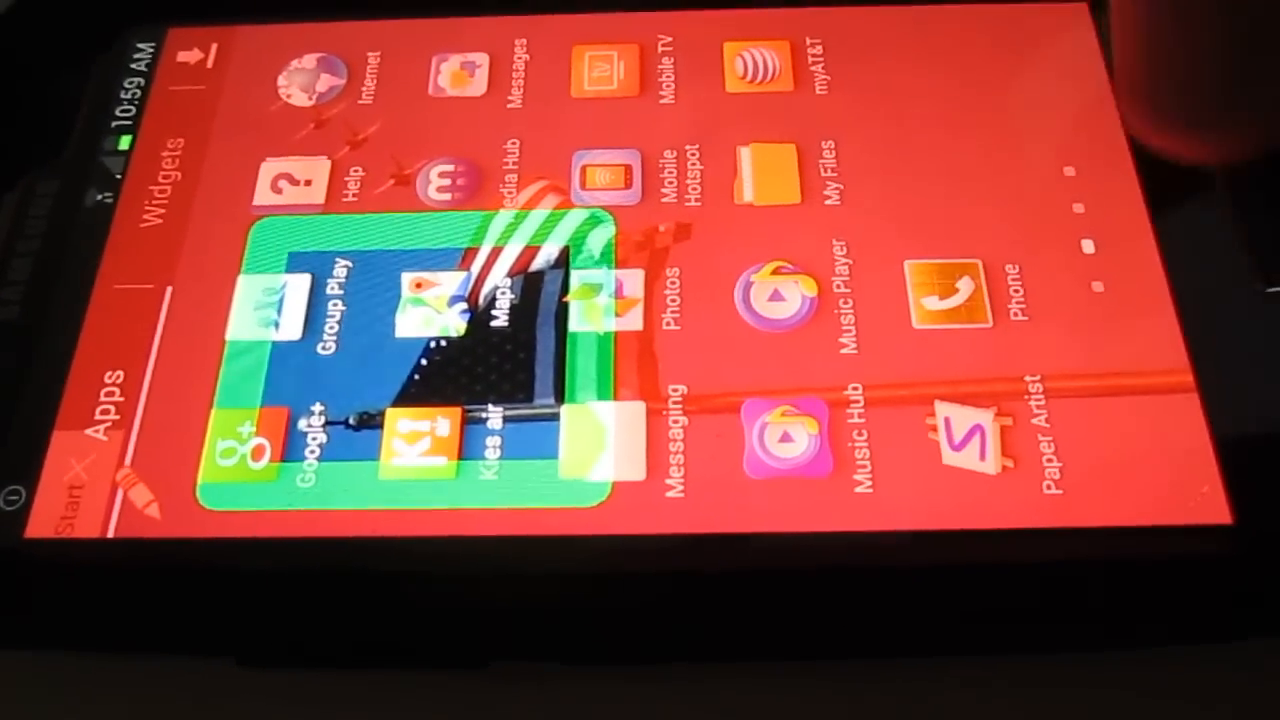
pyautogui.hscroll(-3)
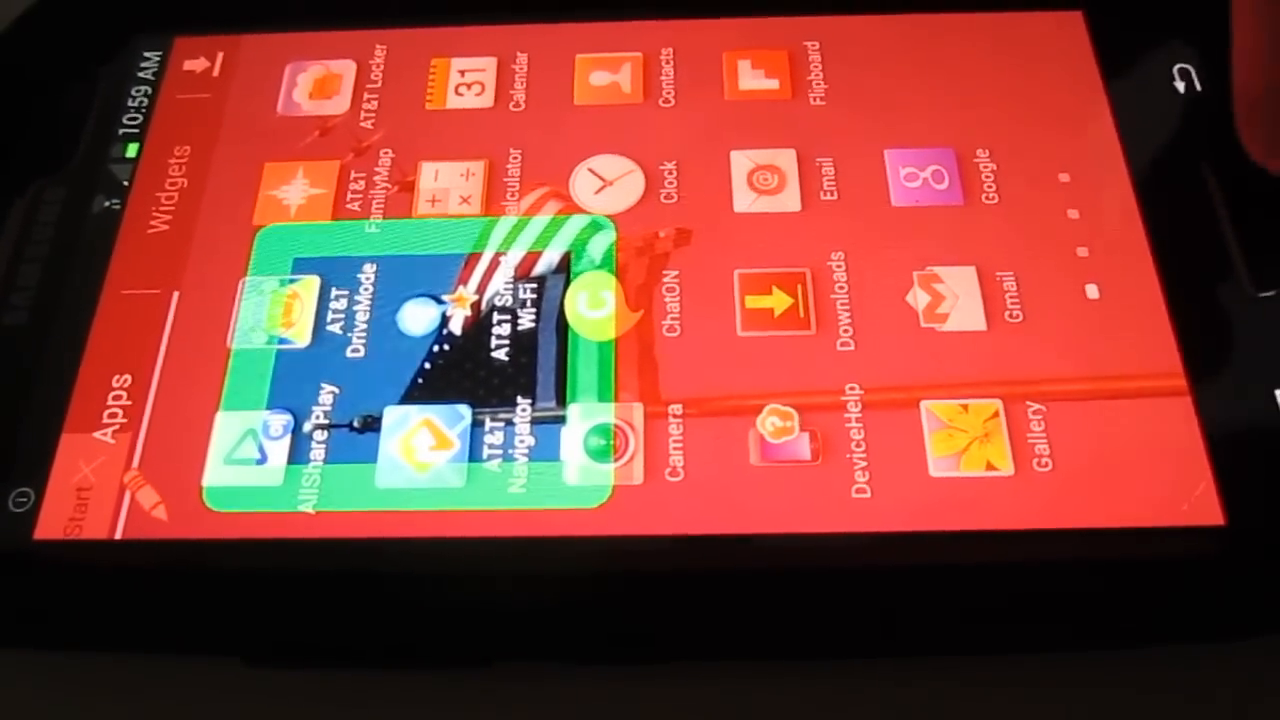